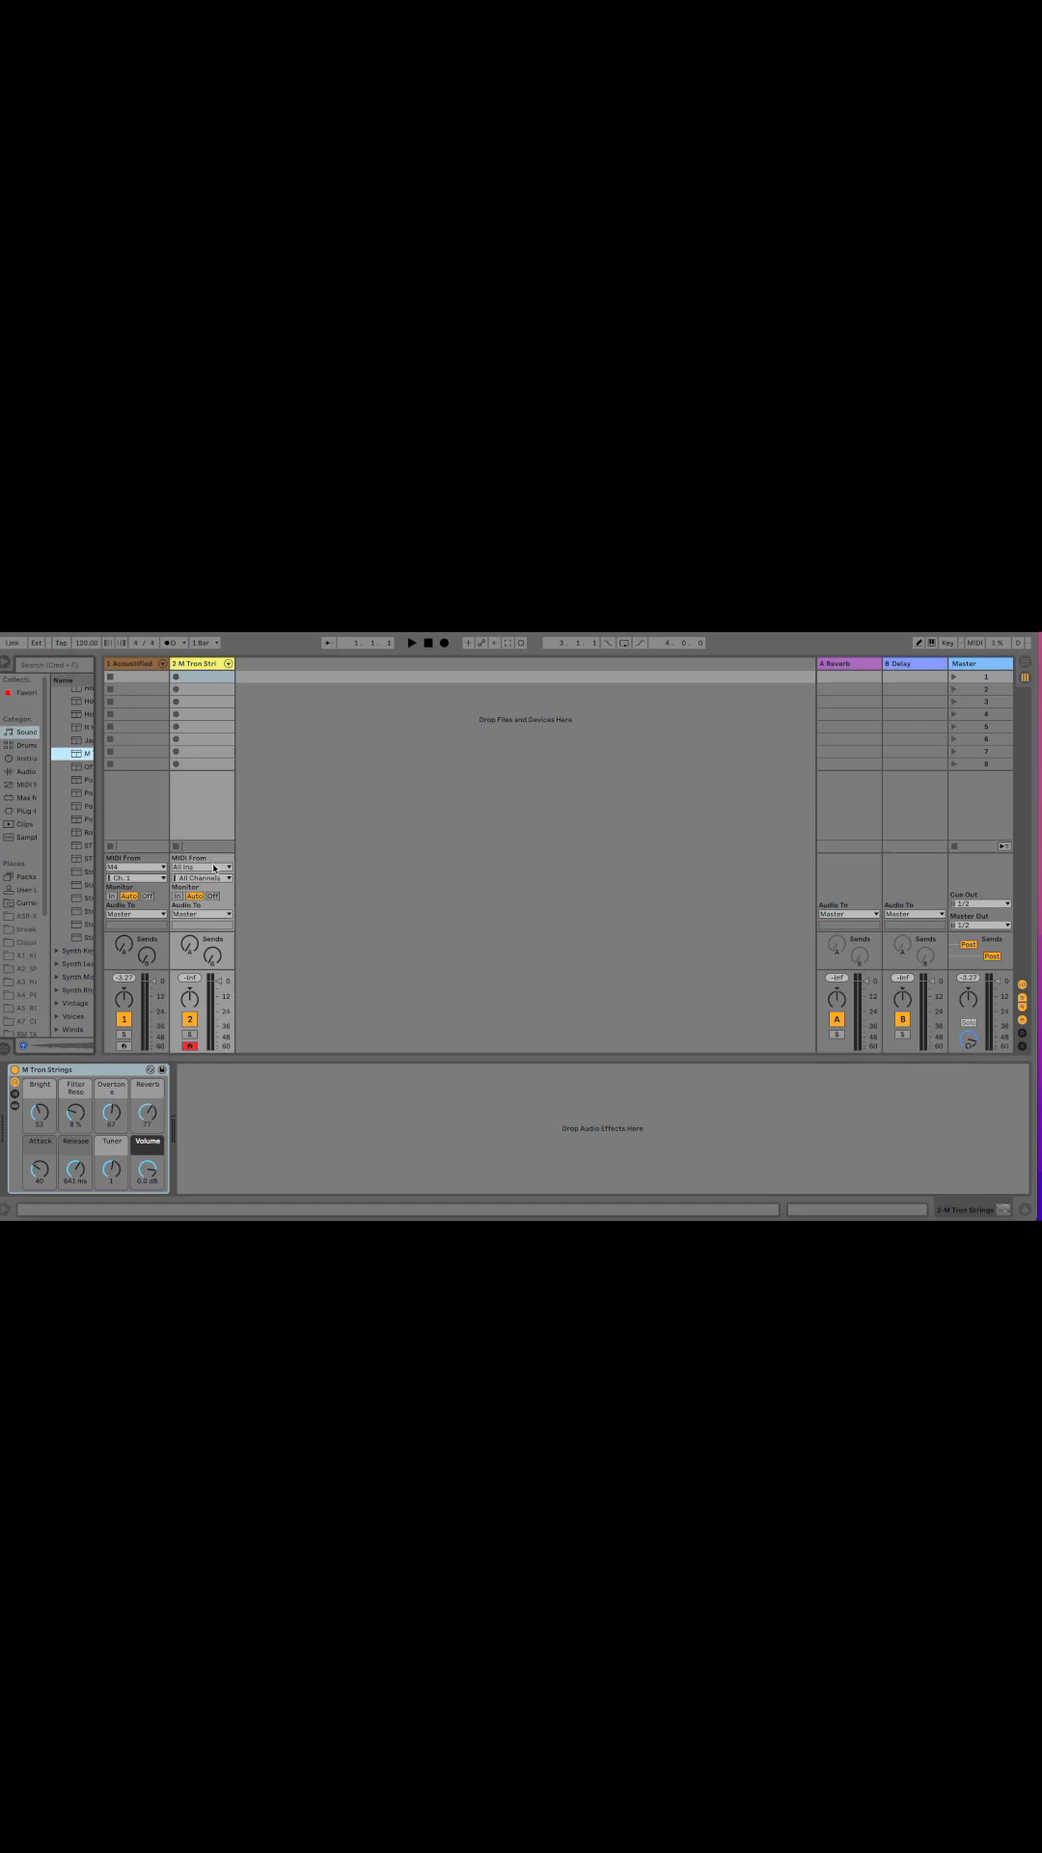
Step: Add an audio track and set the AcoustiPad and other MIDI tracks' Monitor to In
{"action": "left_click", "coordinate": [200, 867]}
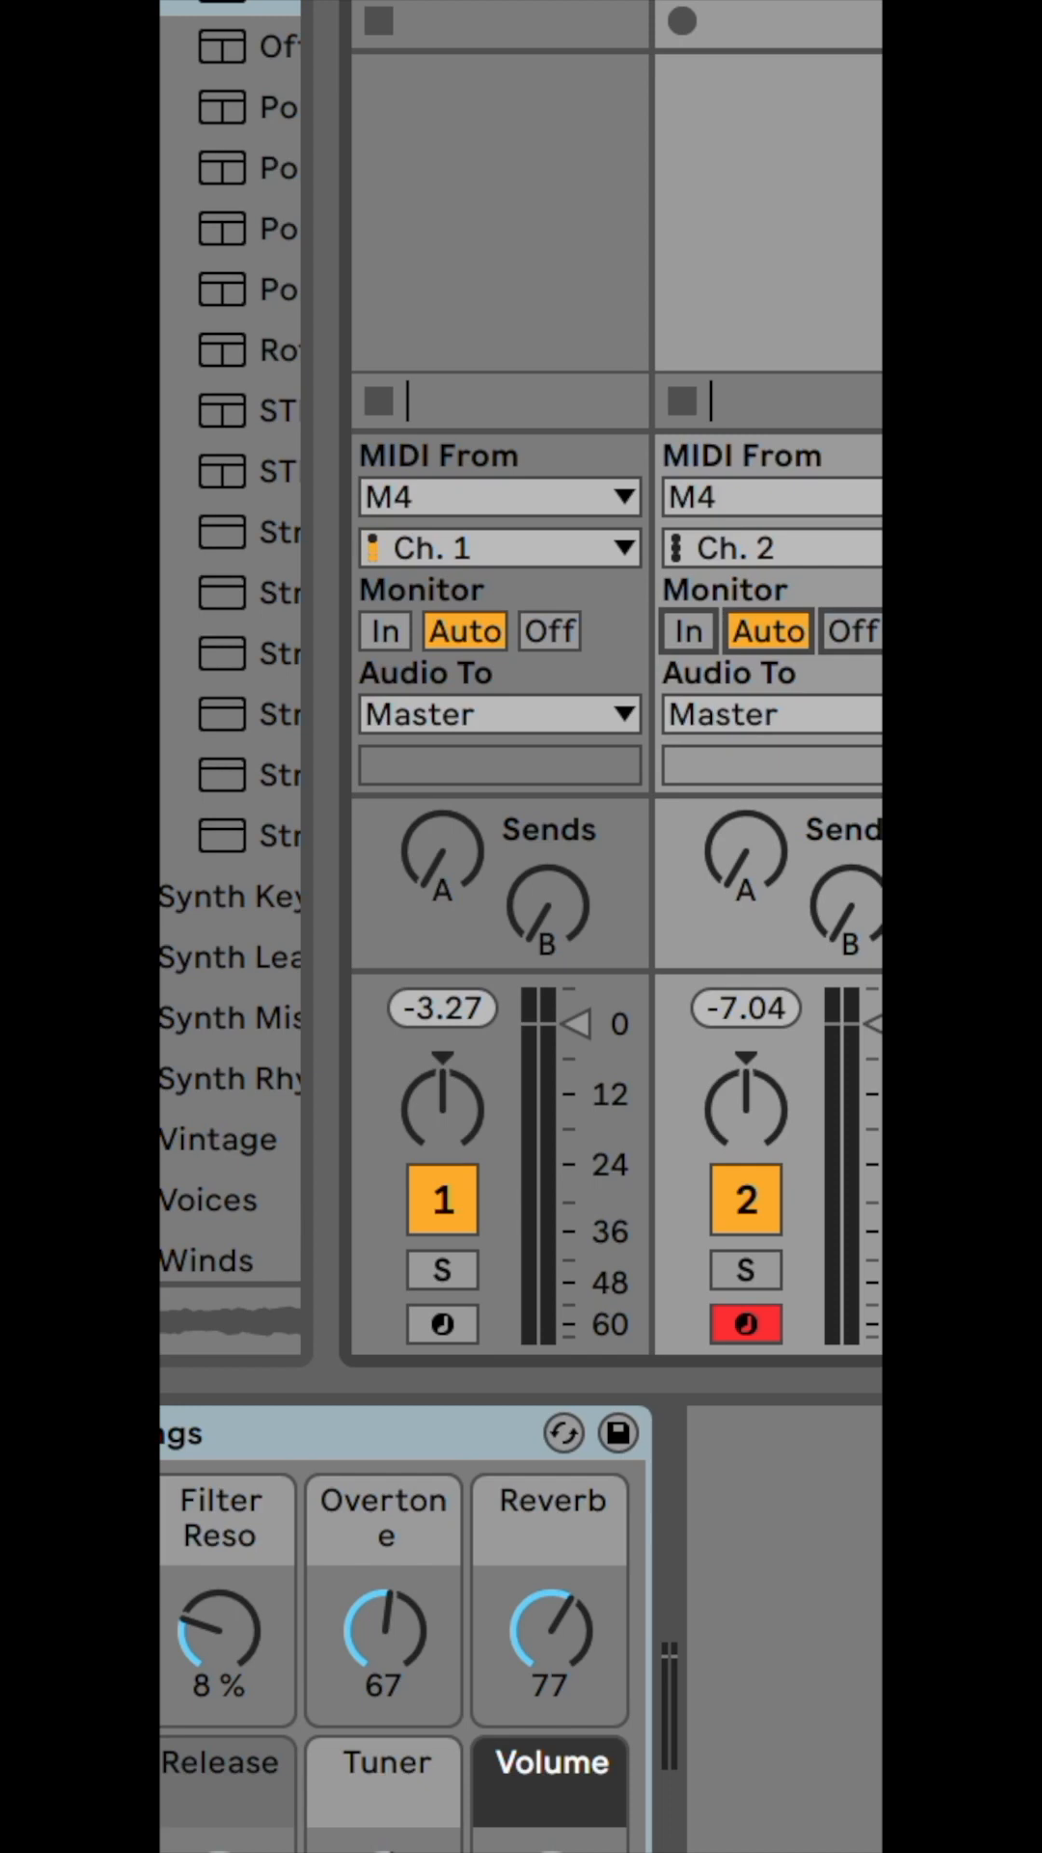
{"action": "mouse_move", "coordinate": [422, 596]}
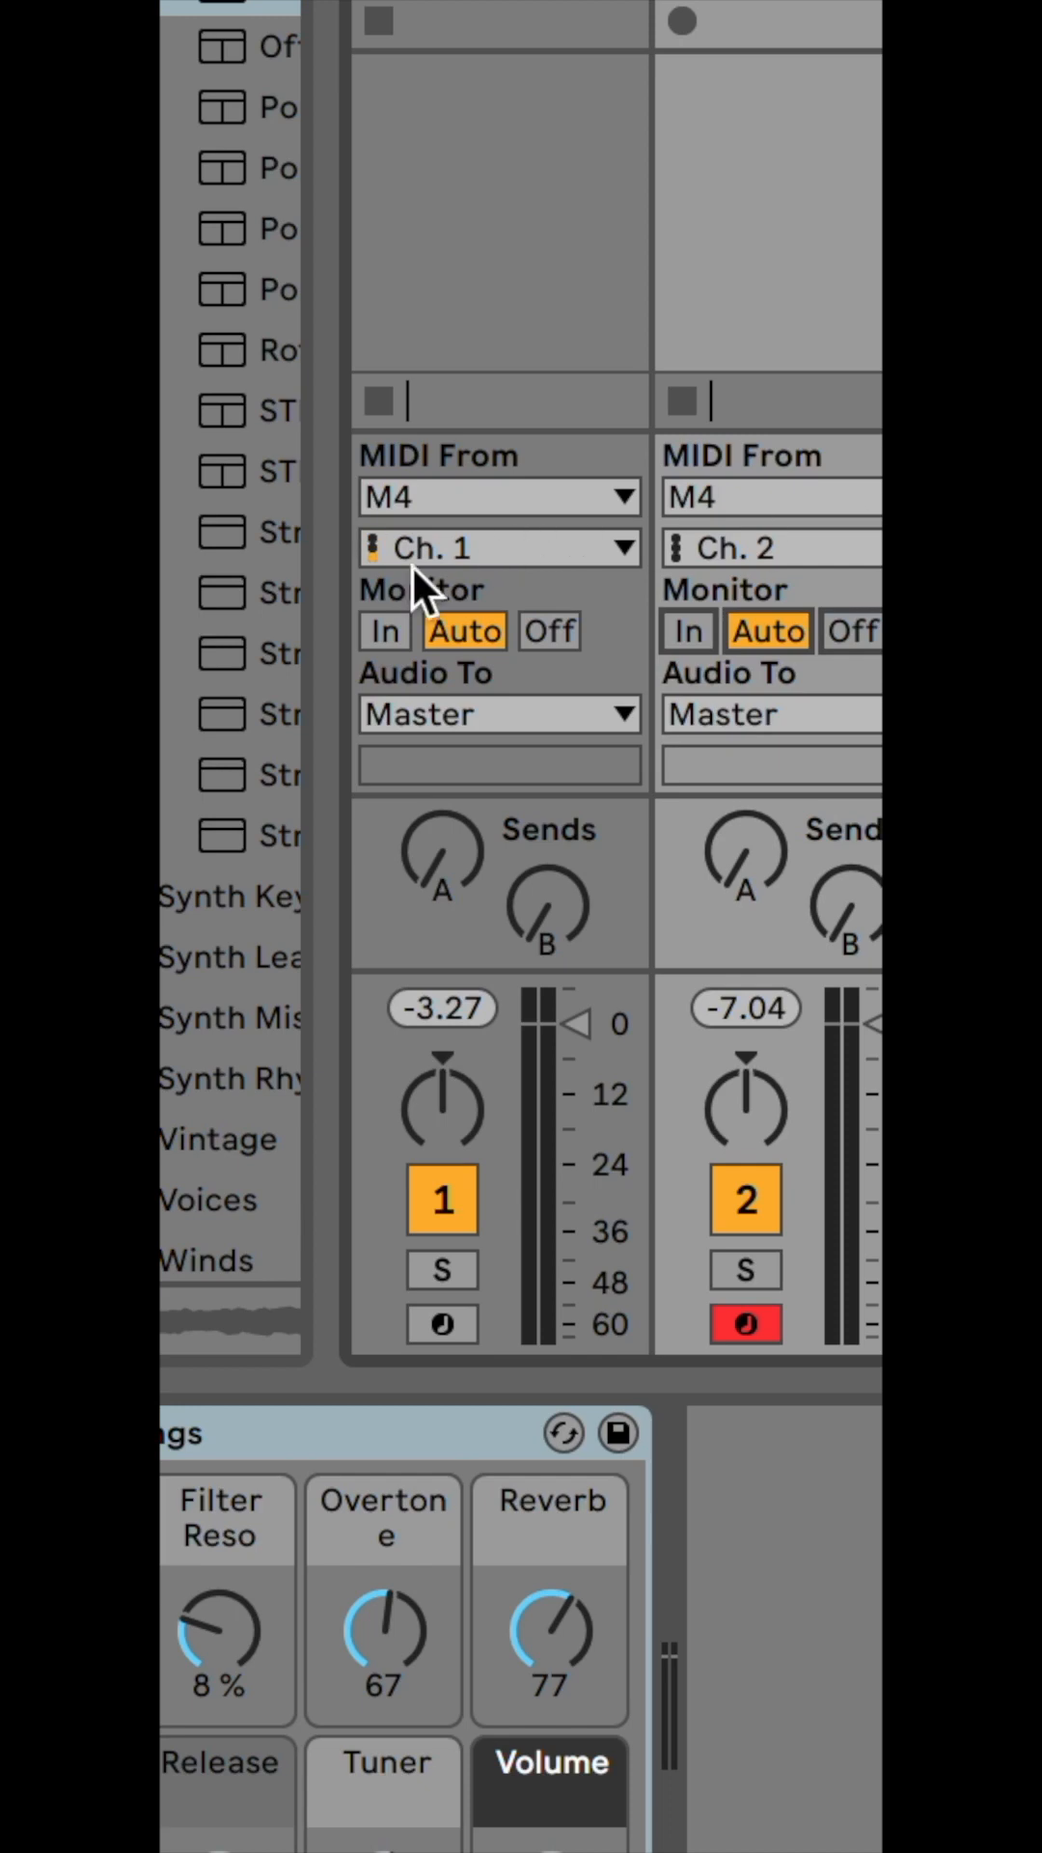
{"action": "left_click", "coordinate": [386, 631]}
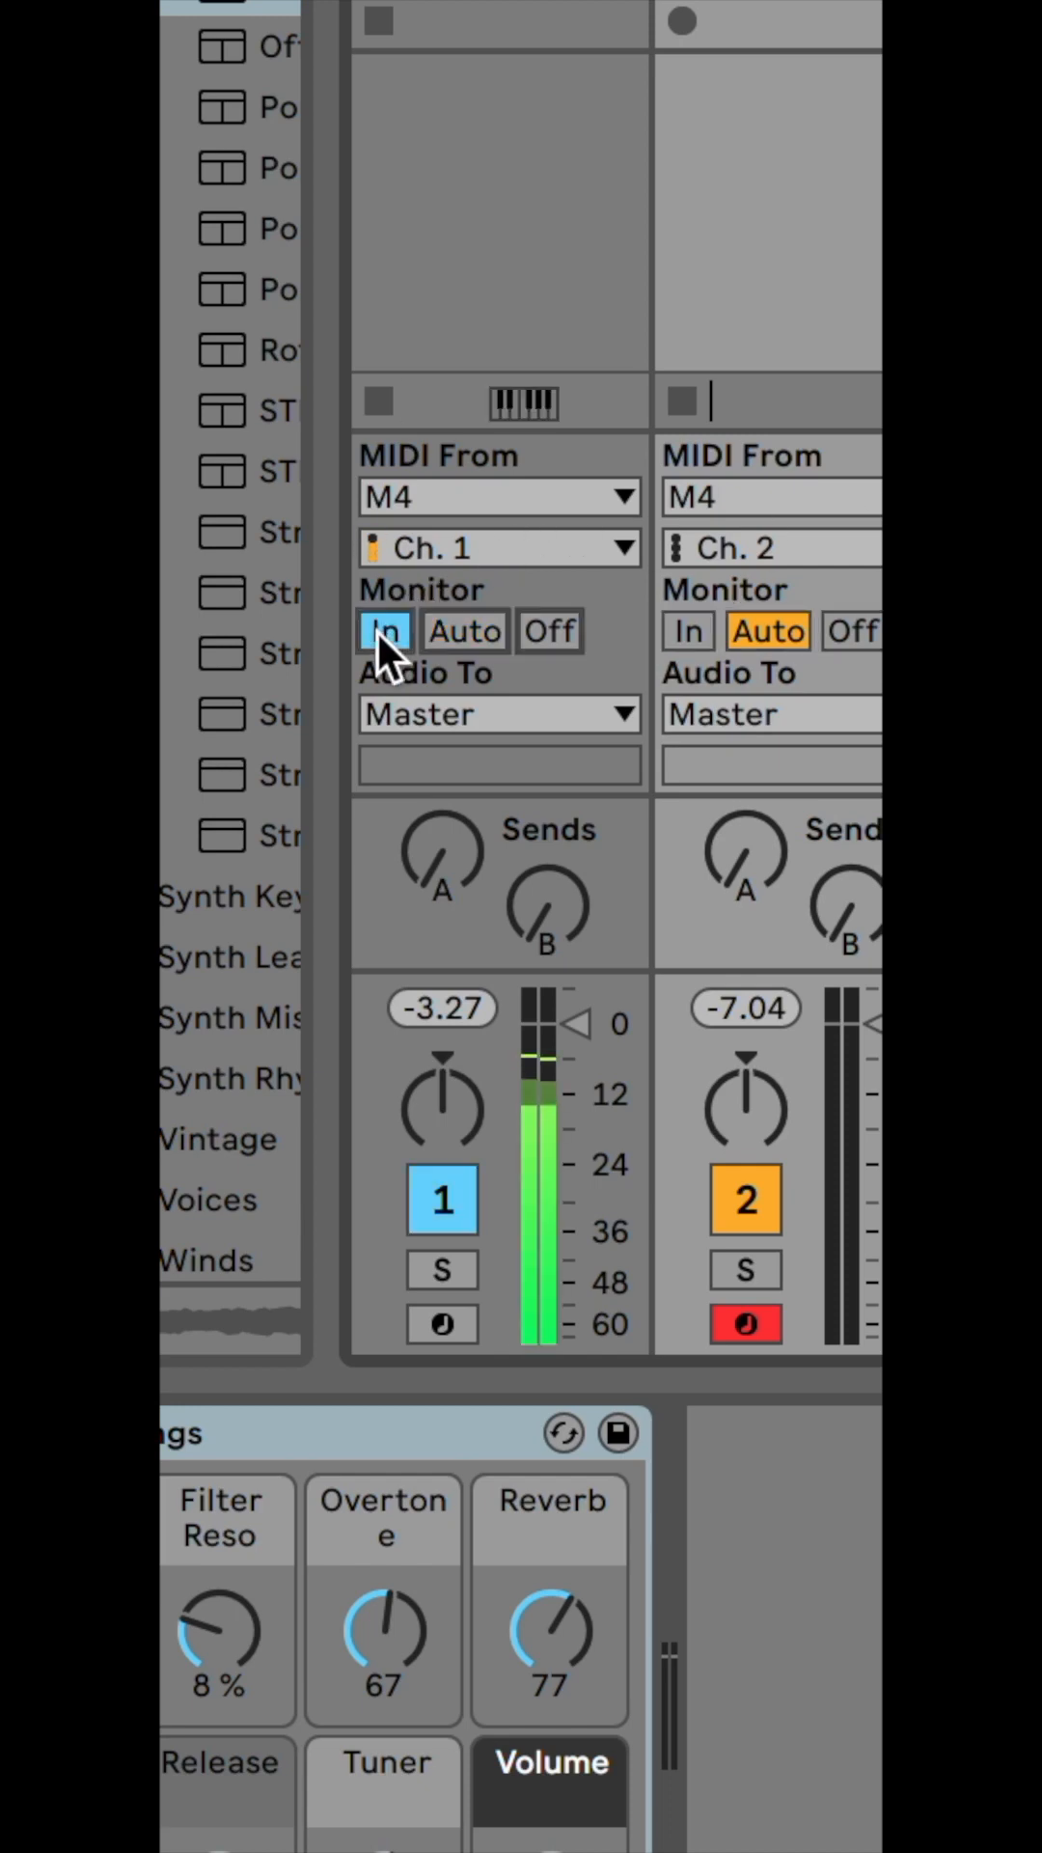
{"action": "left_click", "coordinate": [688, 630]}
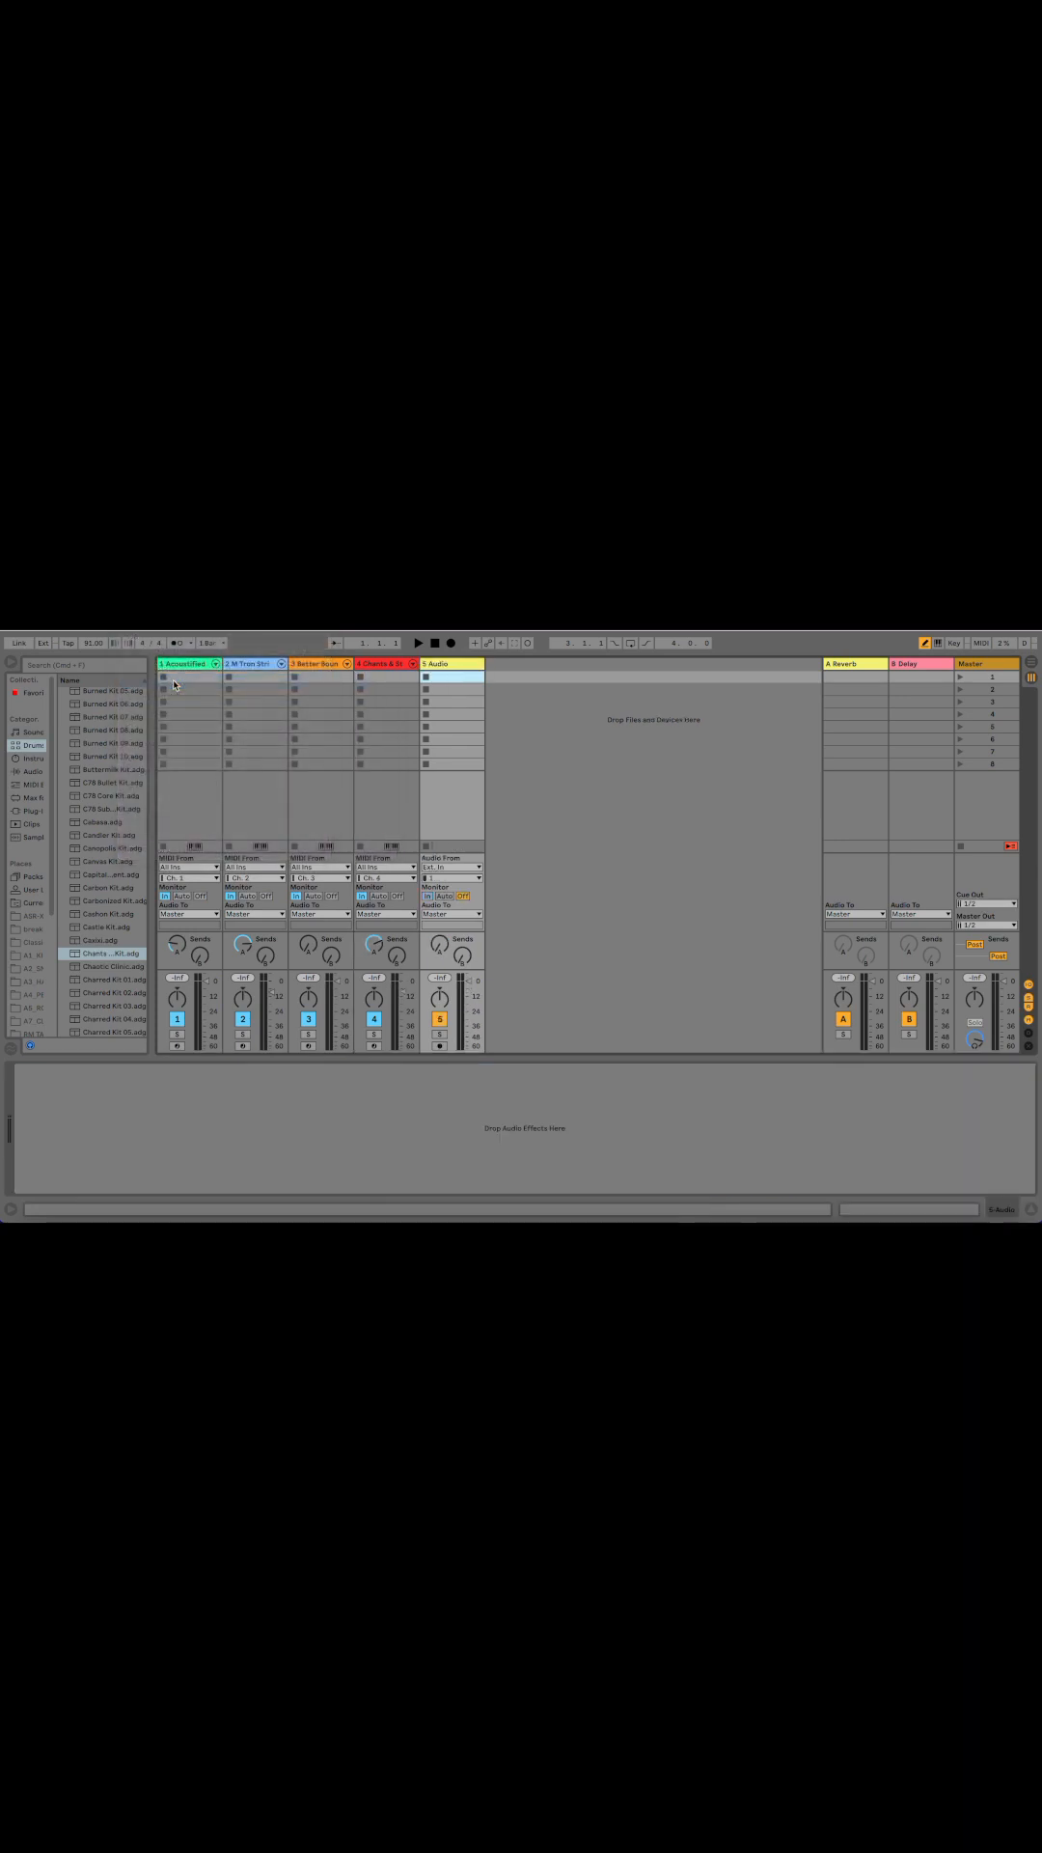
Step: Take audio input from 1-AcoustiPad, arm the audio track and record into its first clip slot
{"action": "left_click", "coordinate": [452, 867]}
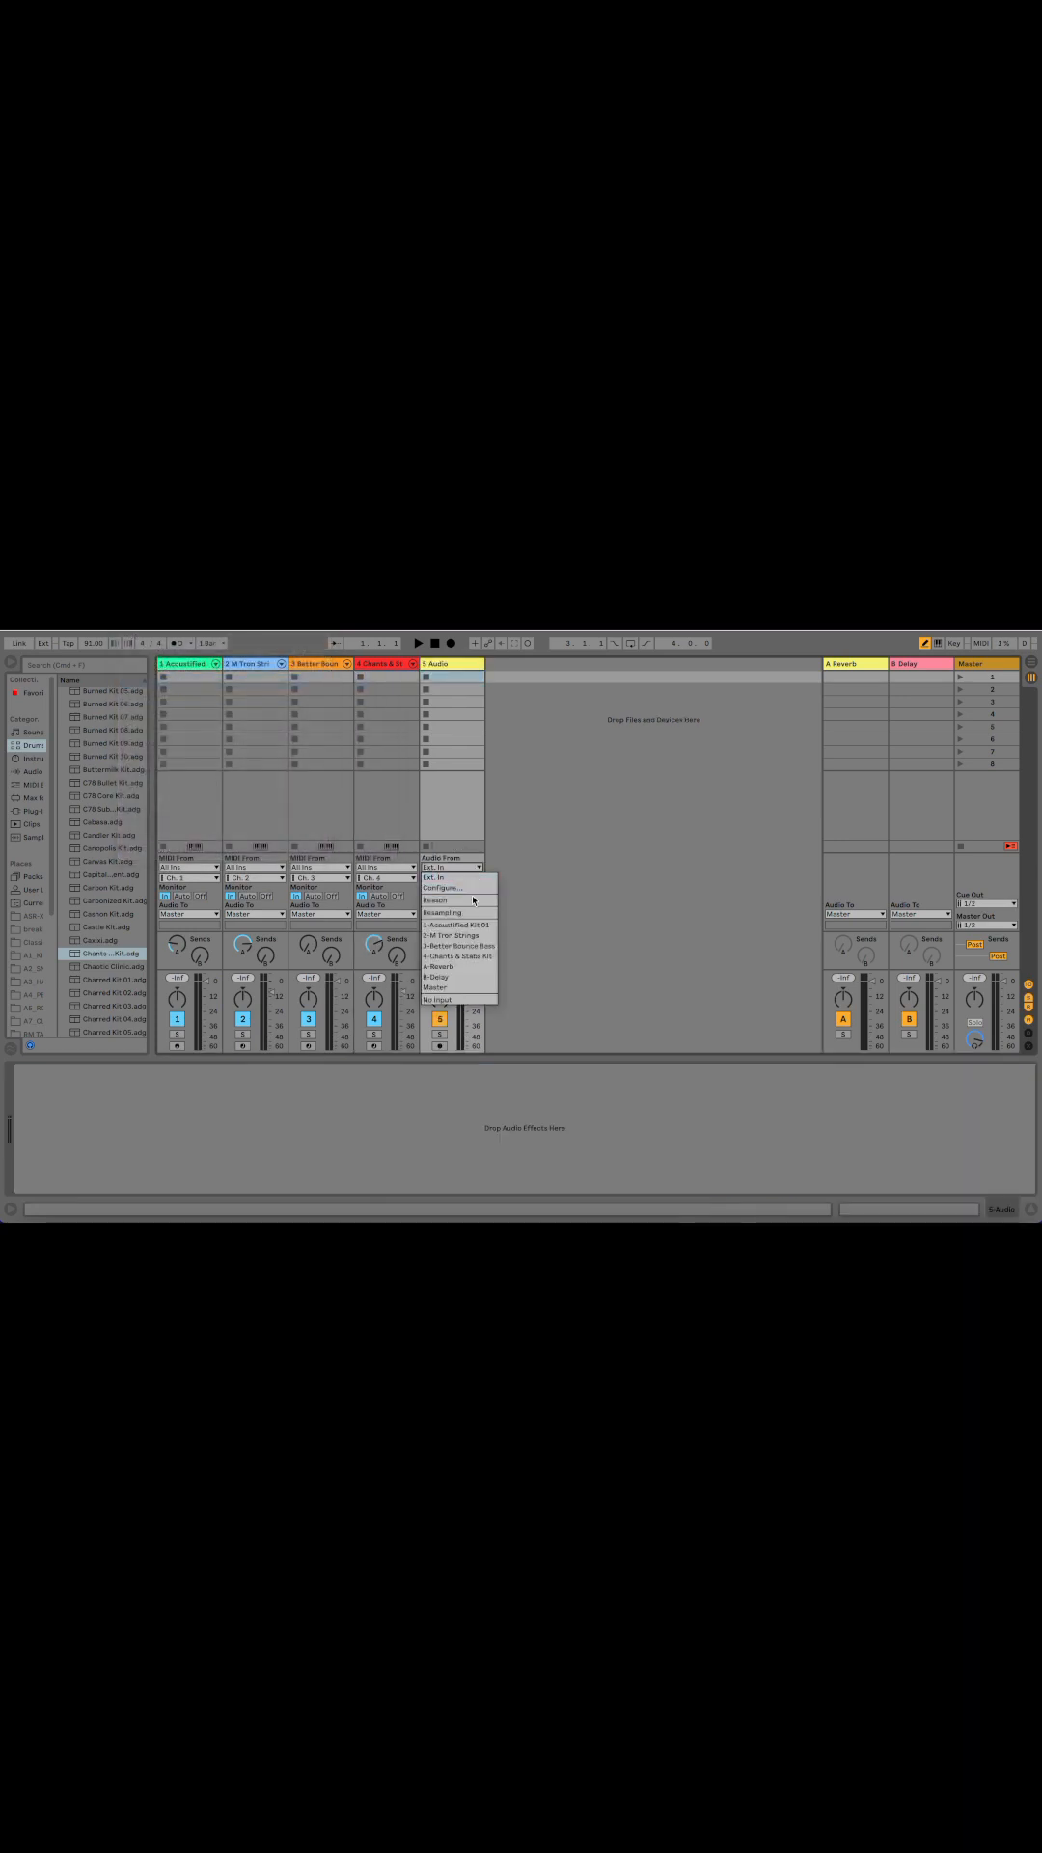
{"action": "left_click", "coordinate": [456, 925]}
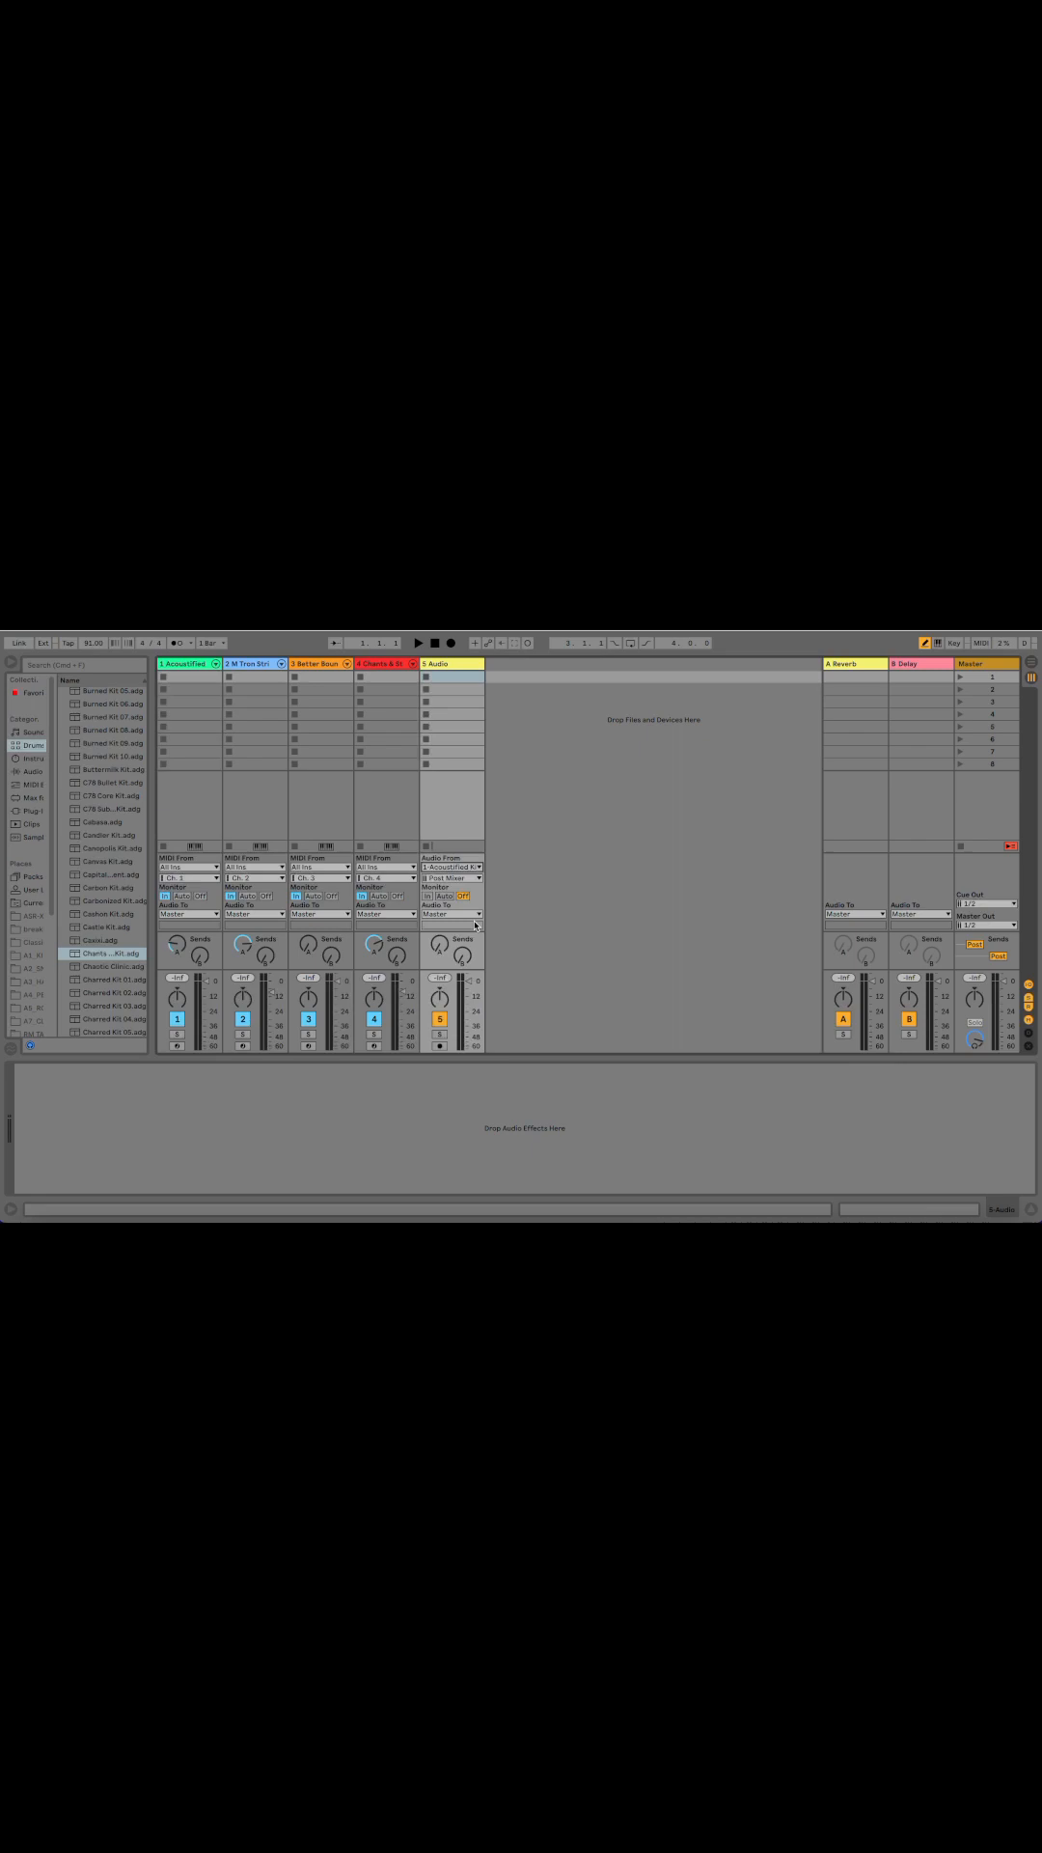
{"action": "left_click", "coordinate": [440, 1044]}
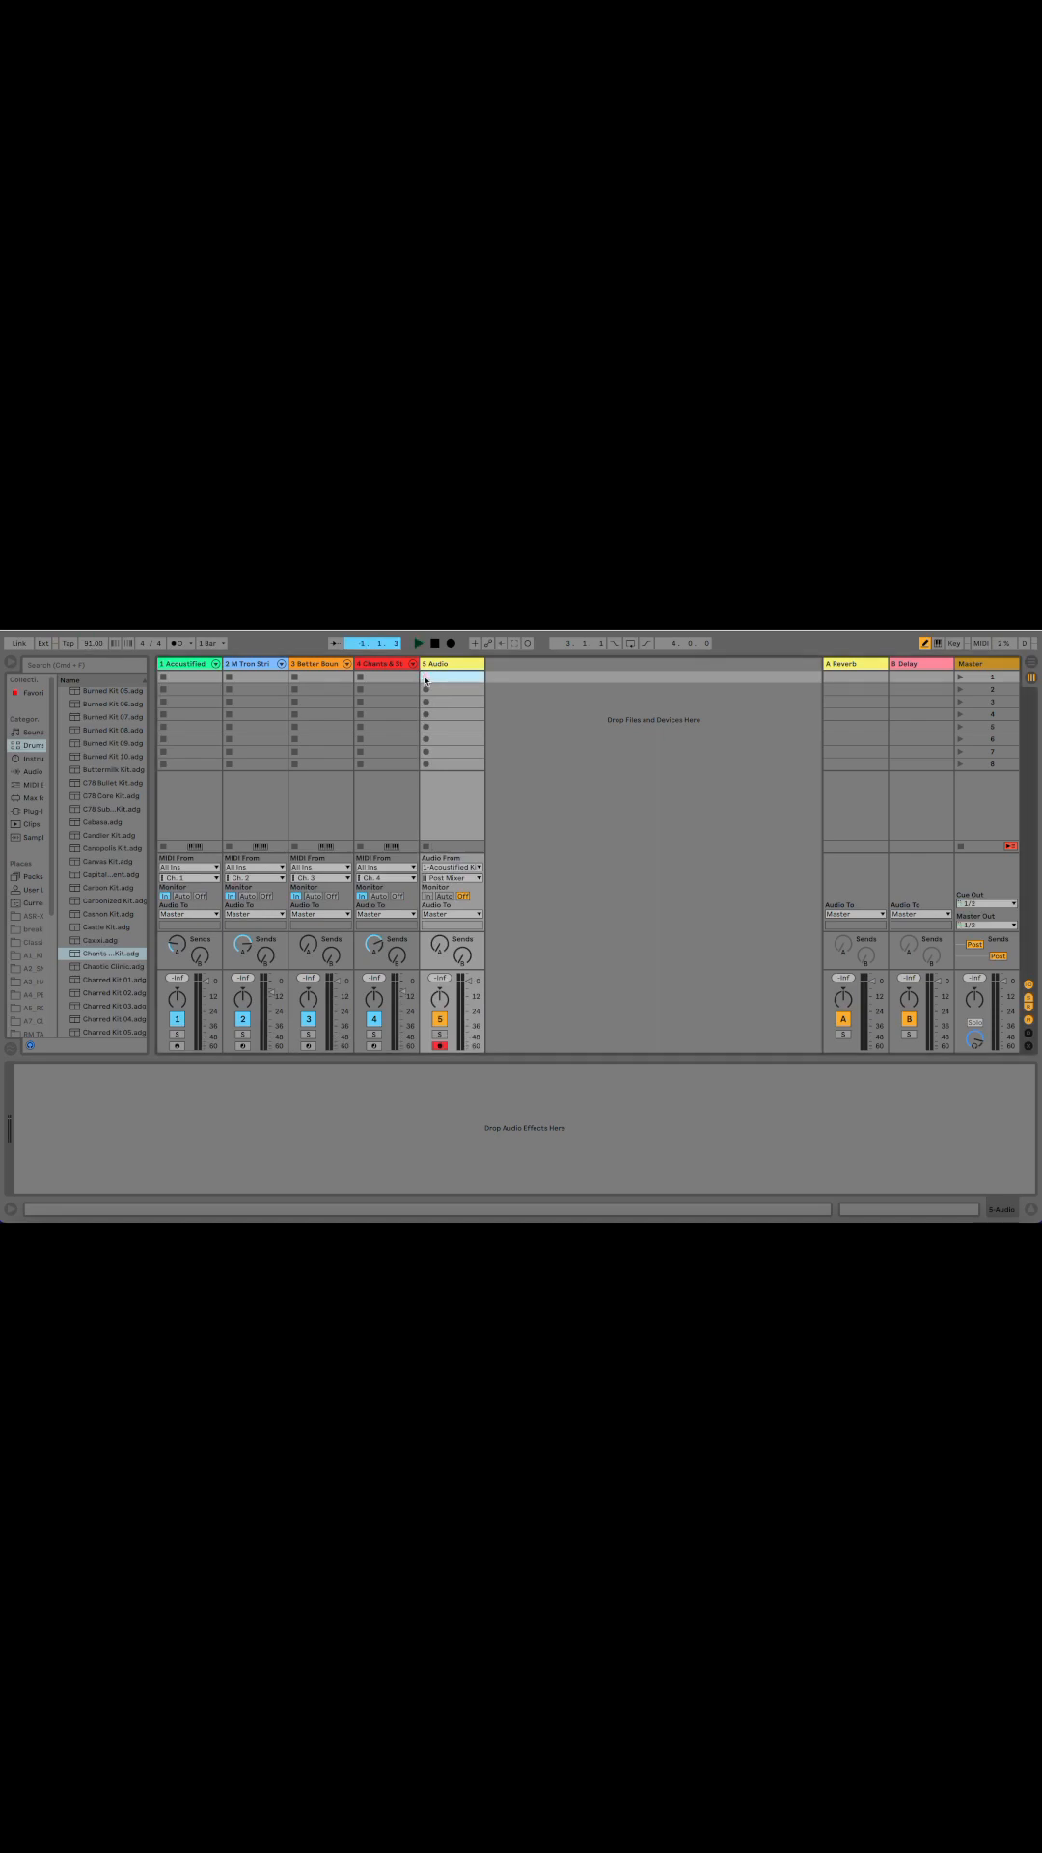
{"action": "left_click", "coordinate": [417, 642]}
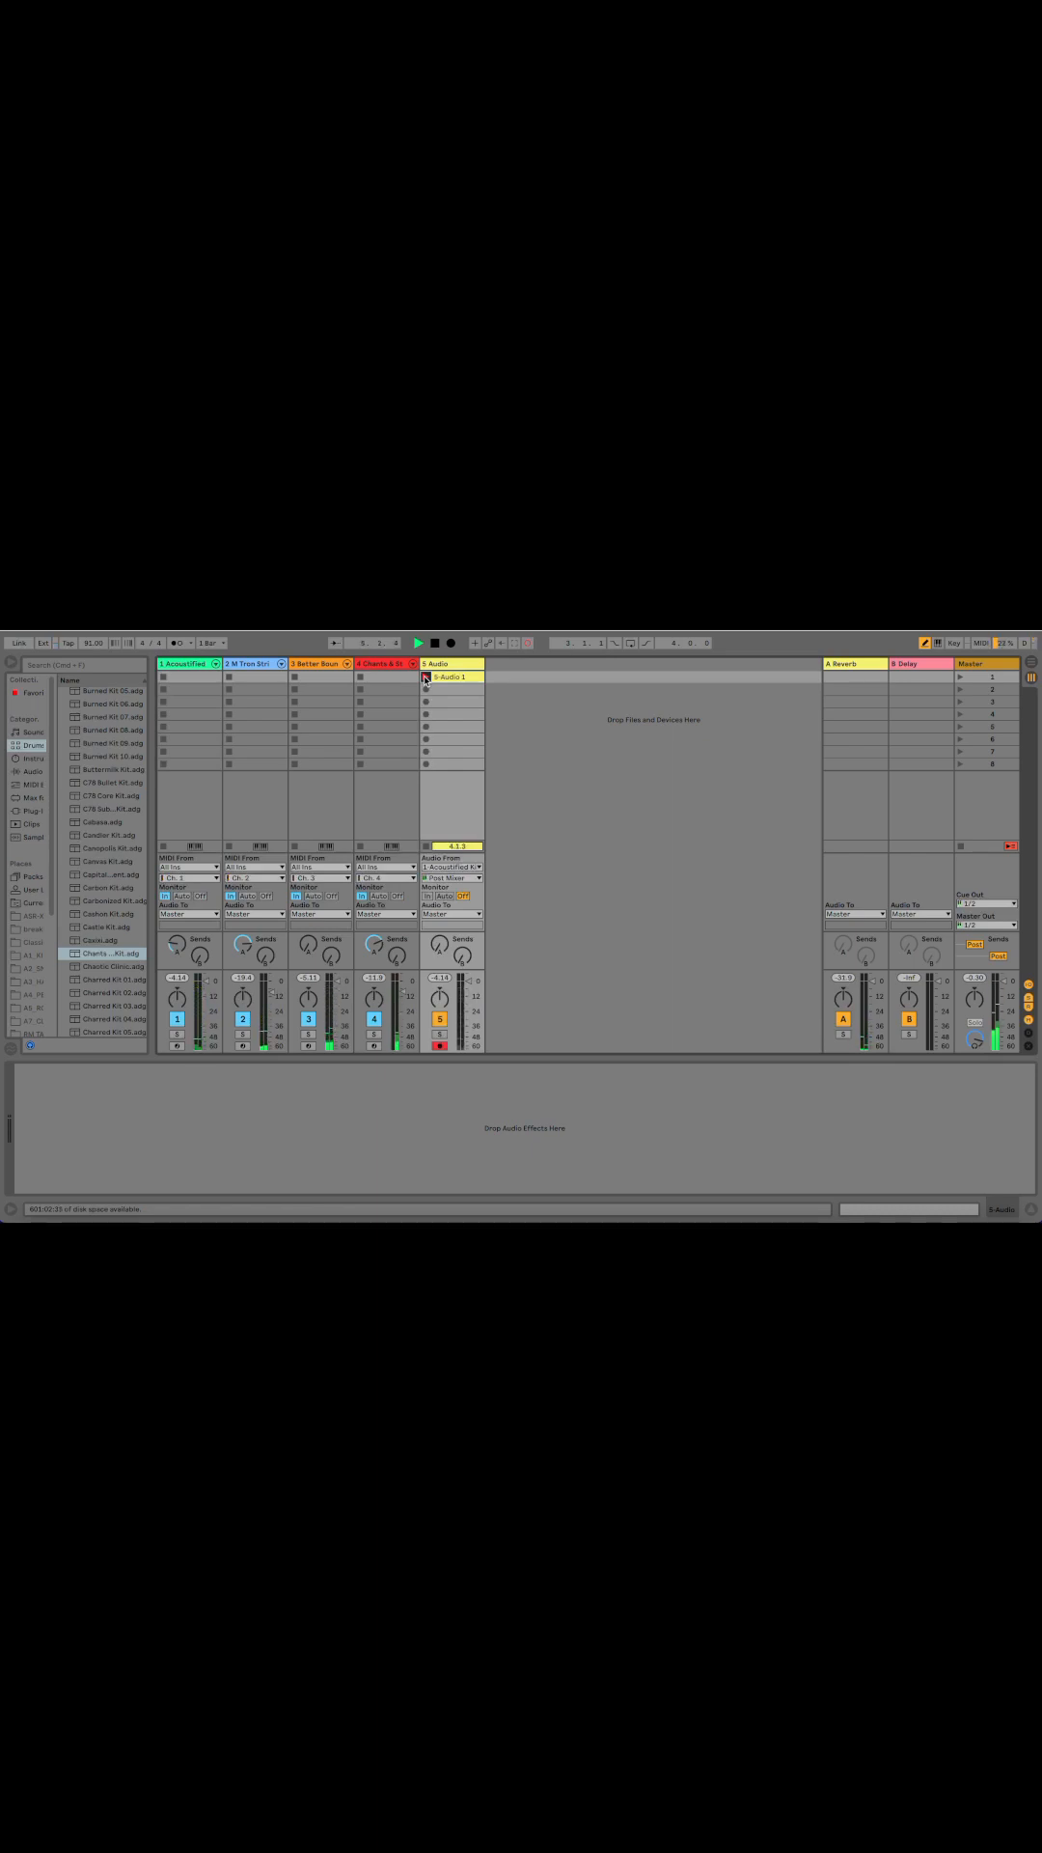
Step: Stop the drum loop recording and open the new audio clip to view its waveform
{"action": "left_click", "coordinate": [417, 642]}
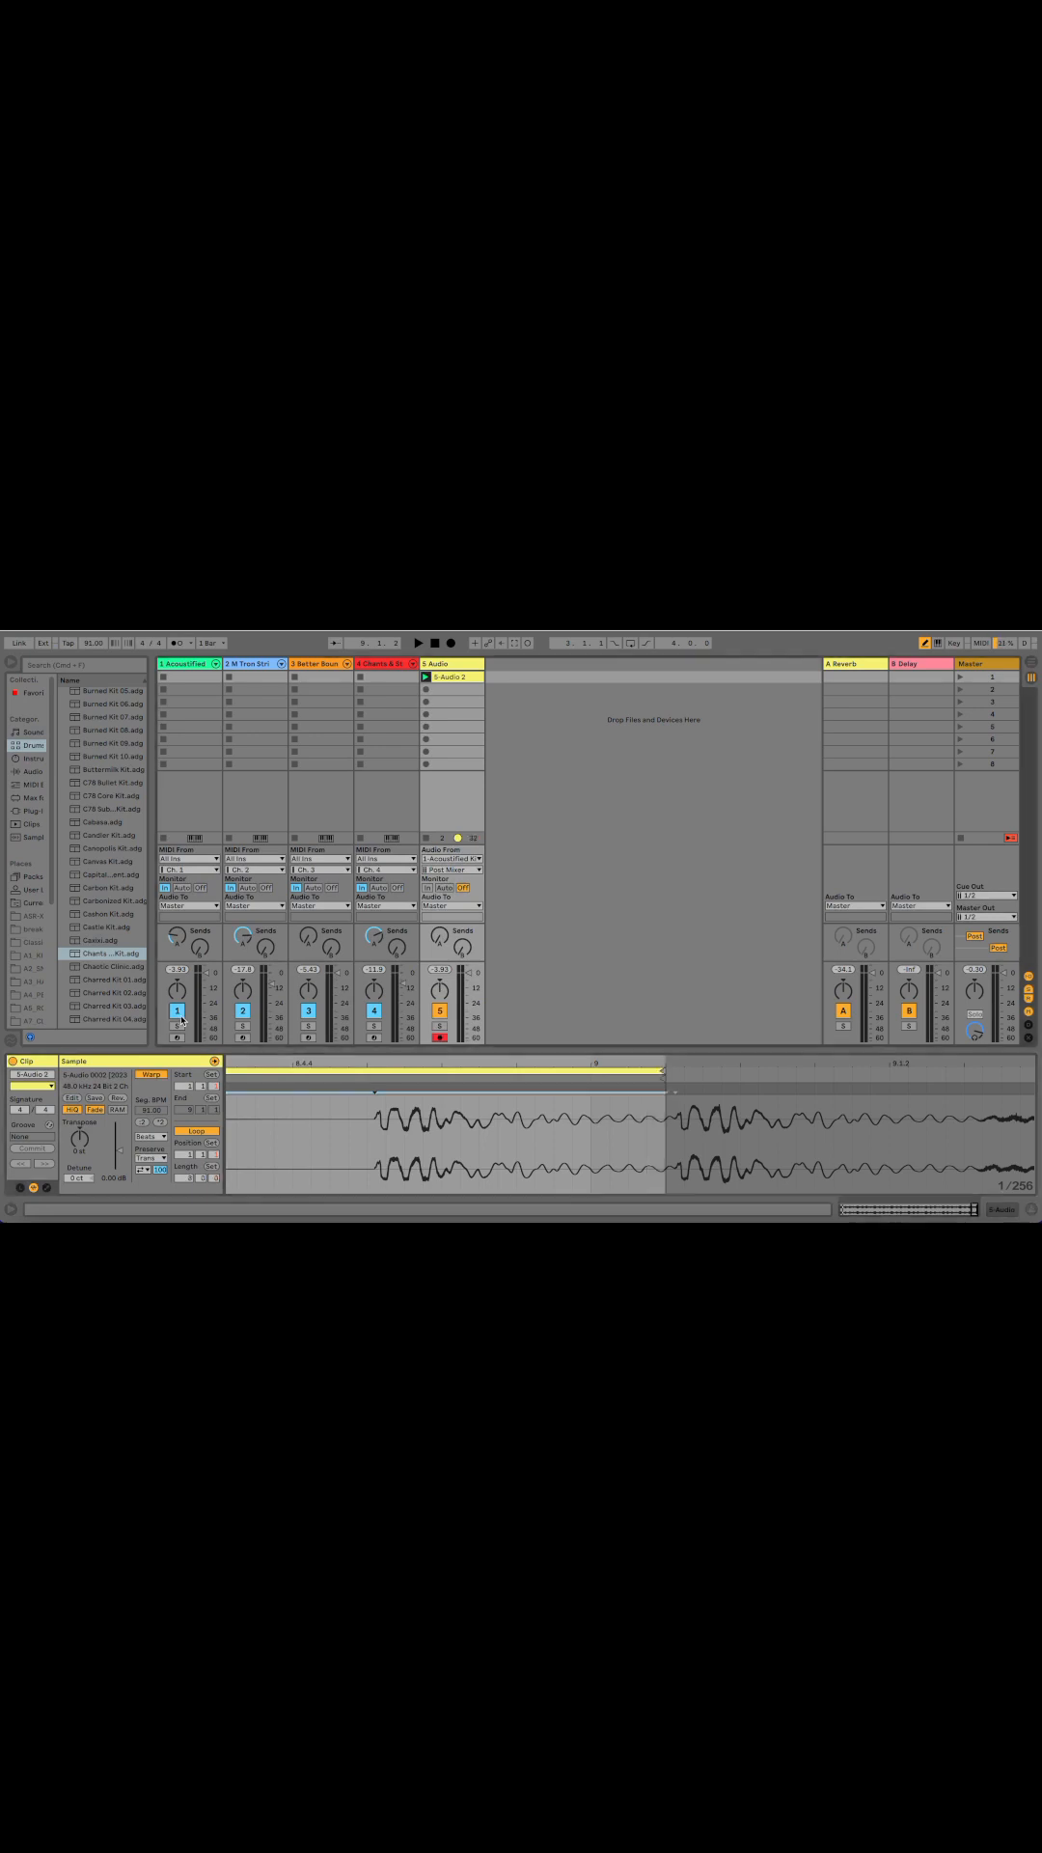
{"action": "left_click", "coordinate": [417, 642]}
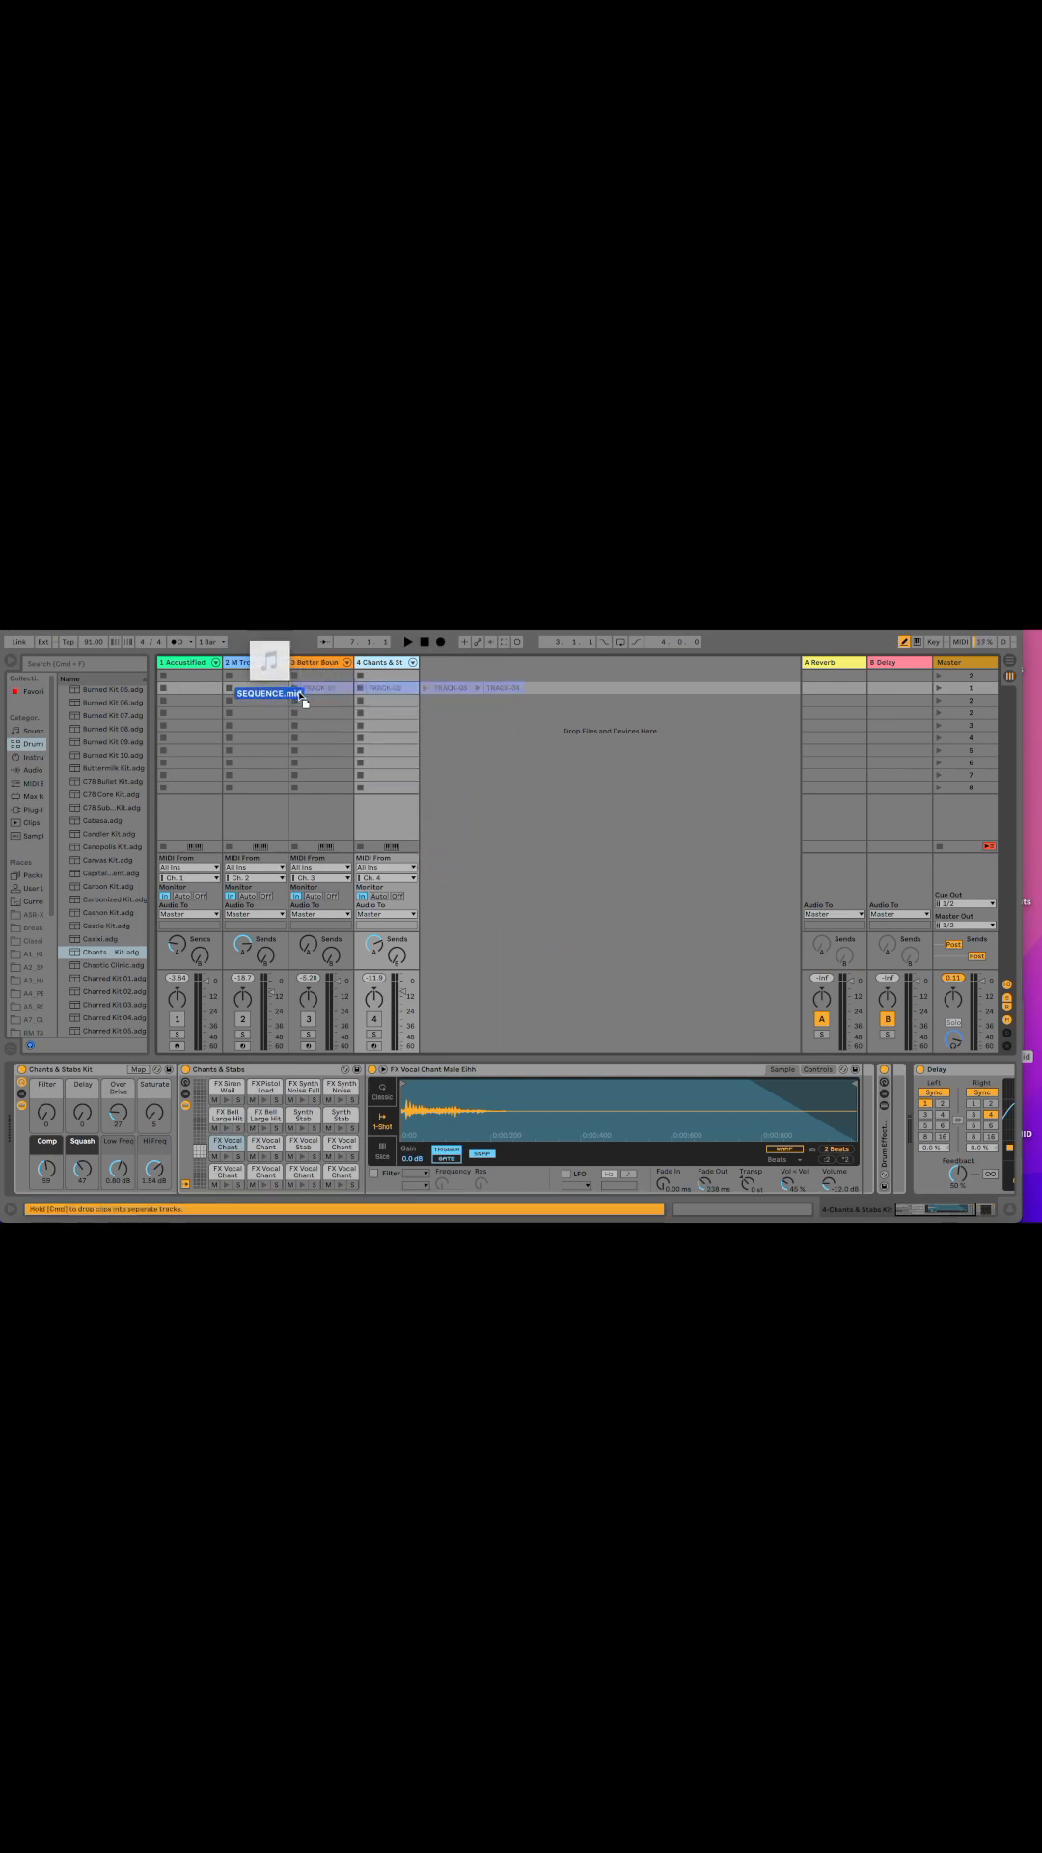
Step: Drop SEQUENCE.mid onto track 1's clip slot, splitting it into clips across the four tracks
{"action": "left_click", "coordinate": [406, 642]}
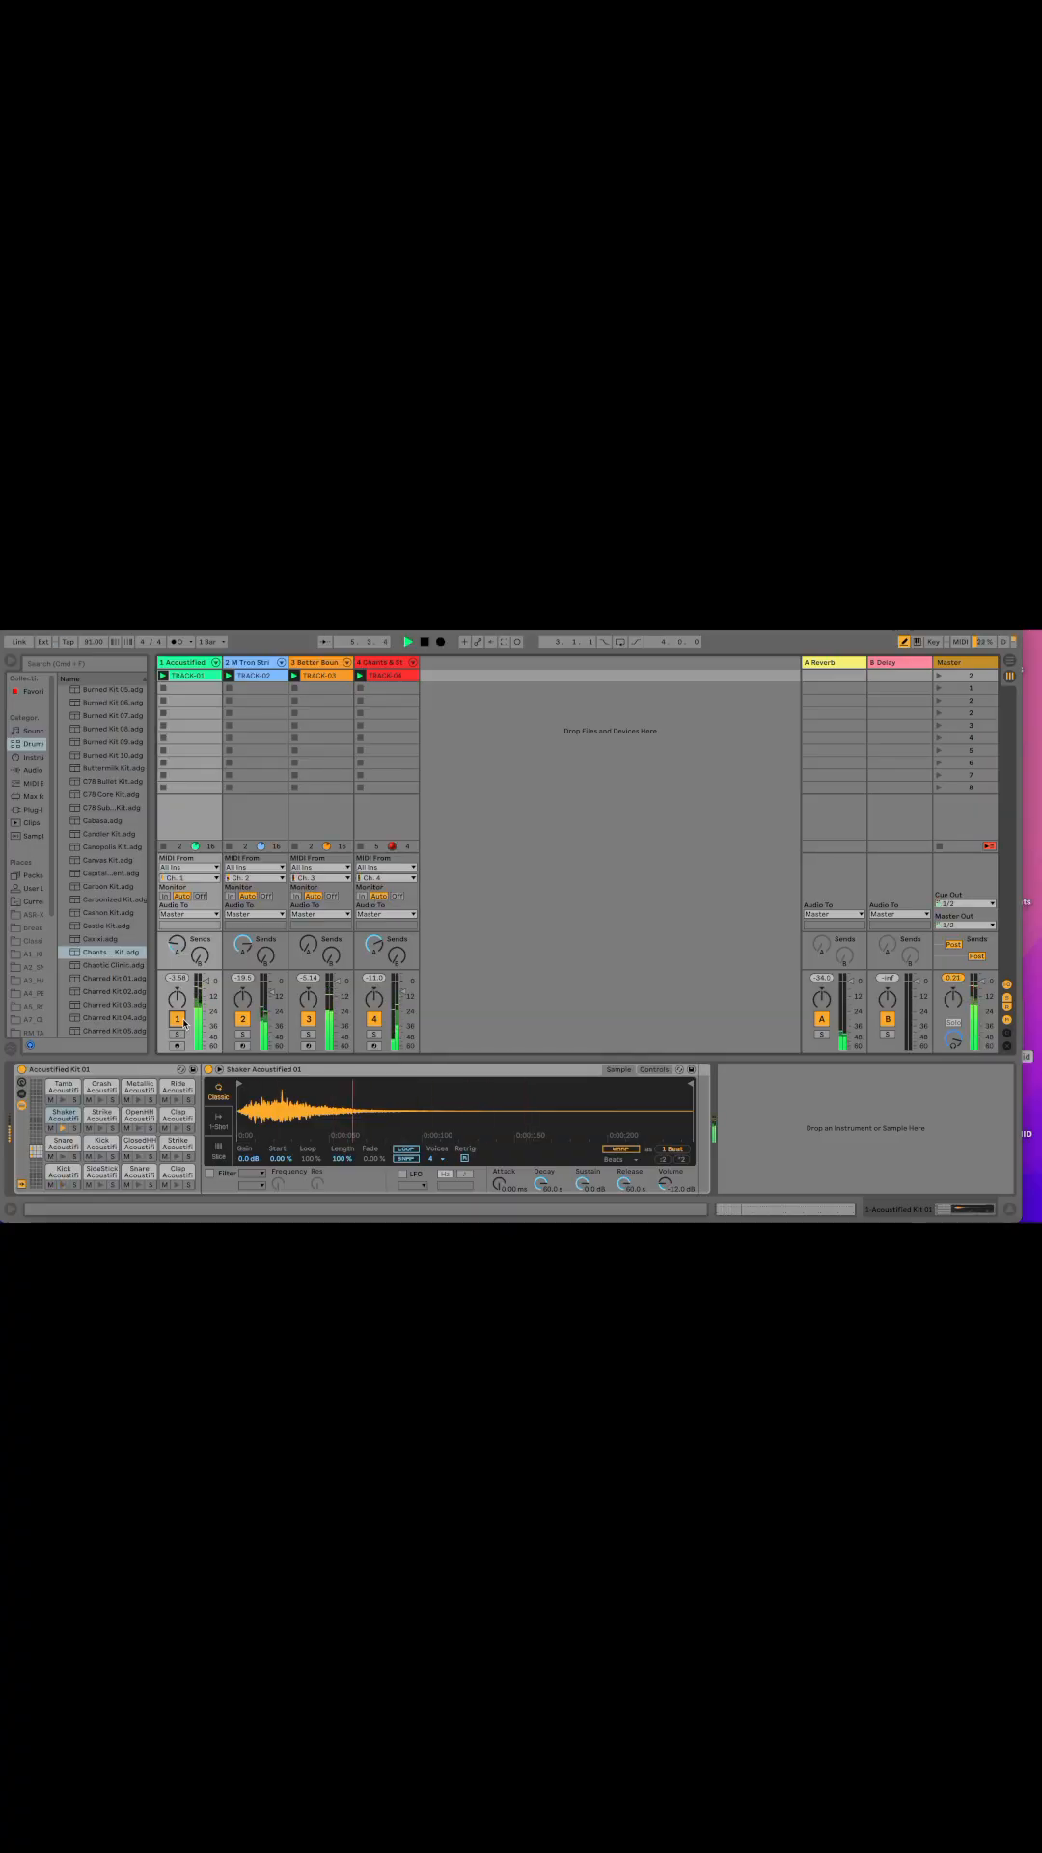